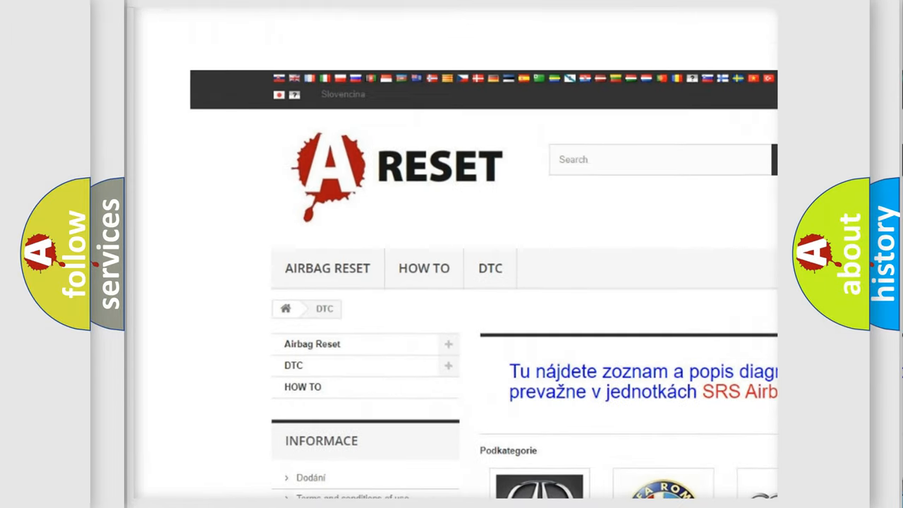
scroll("down", 3)
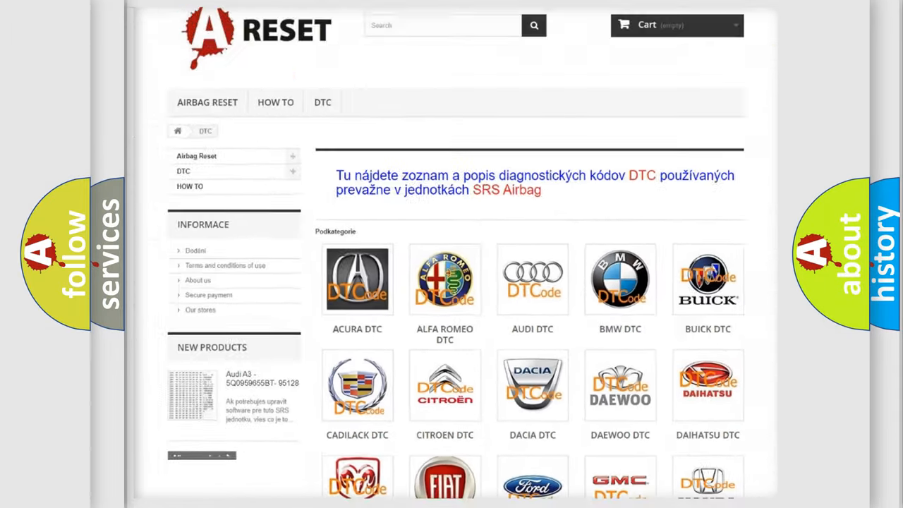
scroll("down", 3)
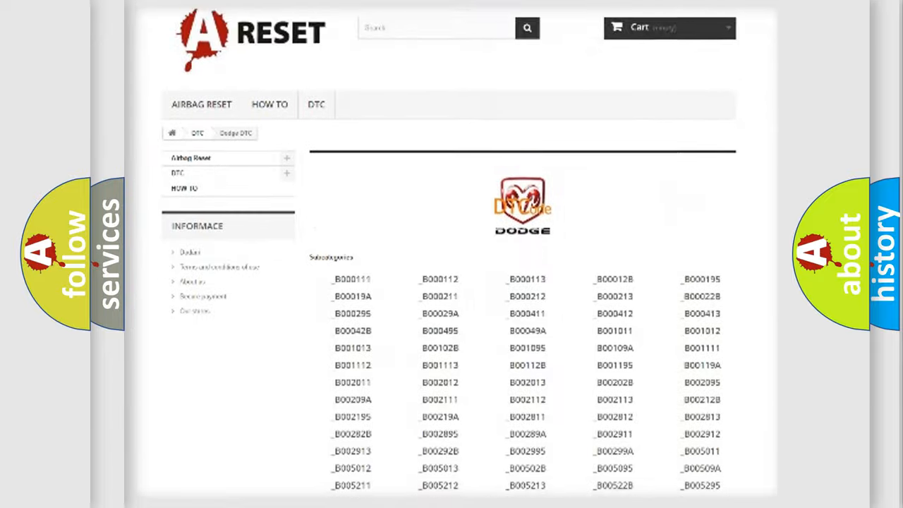
scroll("down", 3)
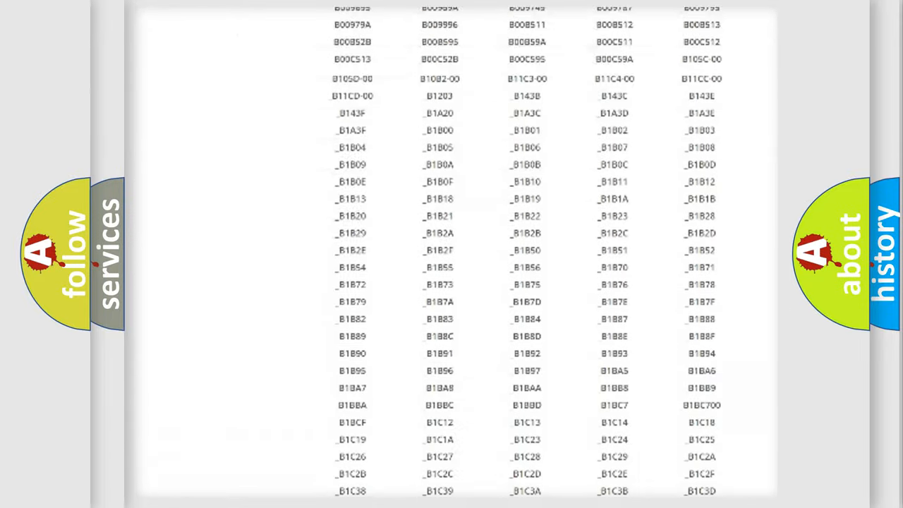
scroll("up", 3)
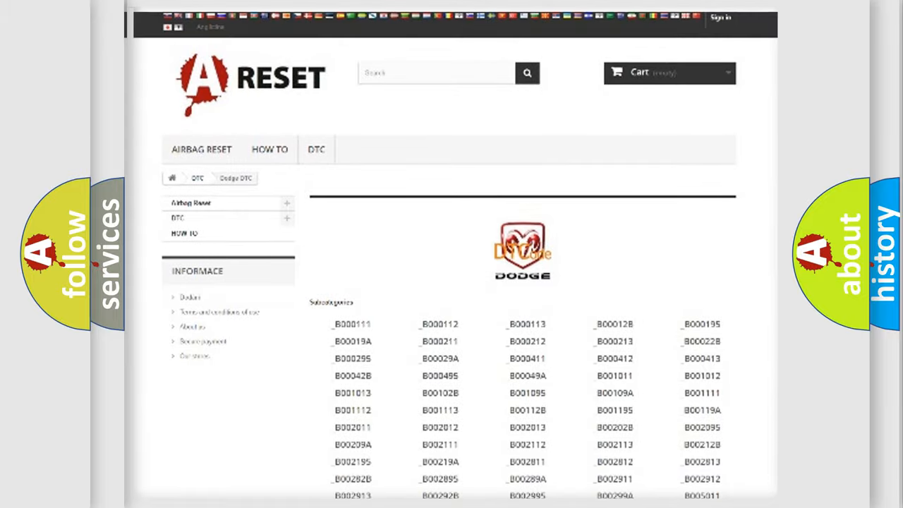